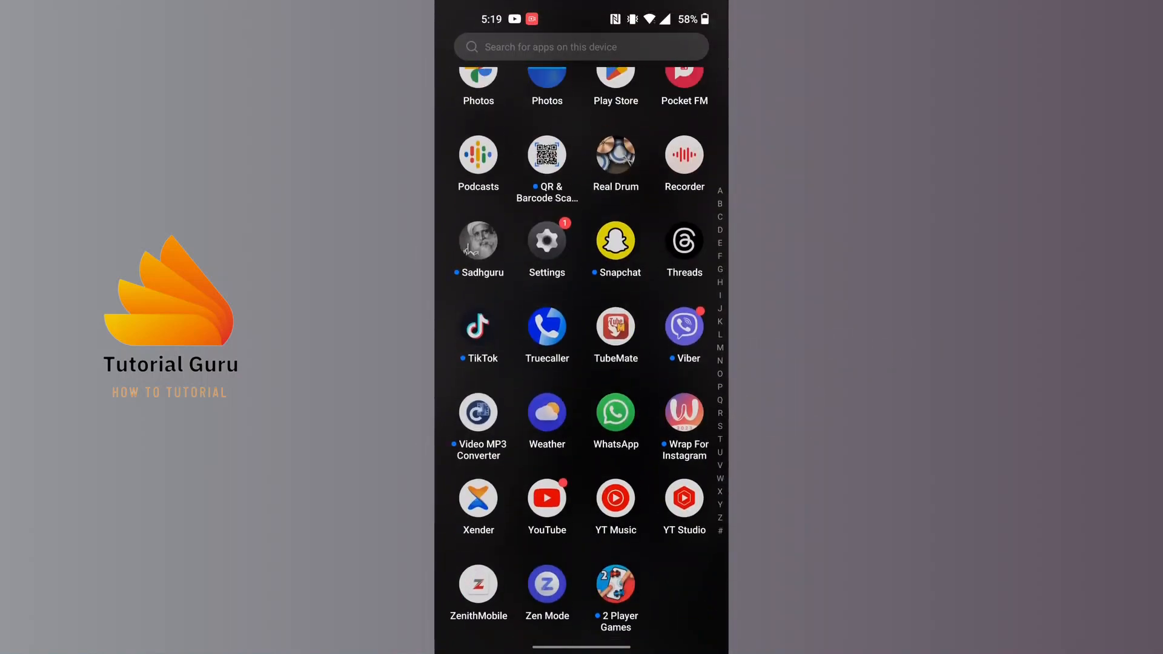
Launch WhatsApp from the app drawer to reach the chat list
left_click(615, 412)
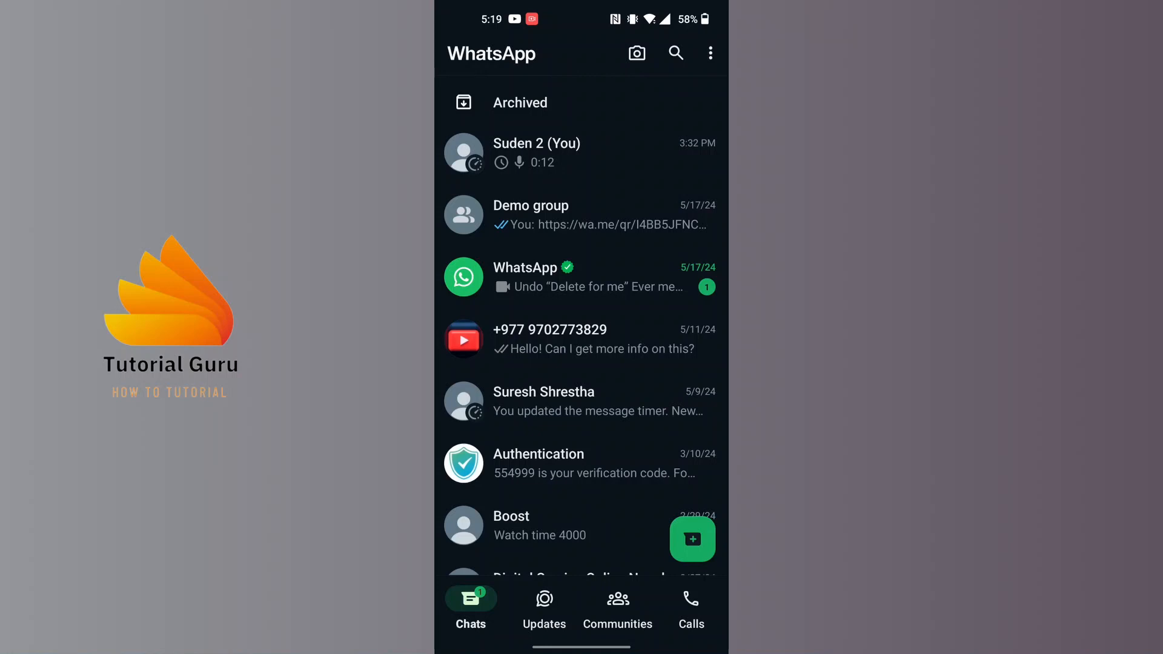
left_click(567, 401)
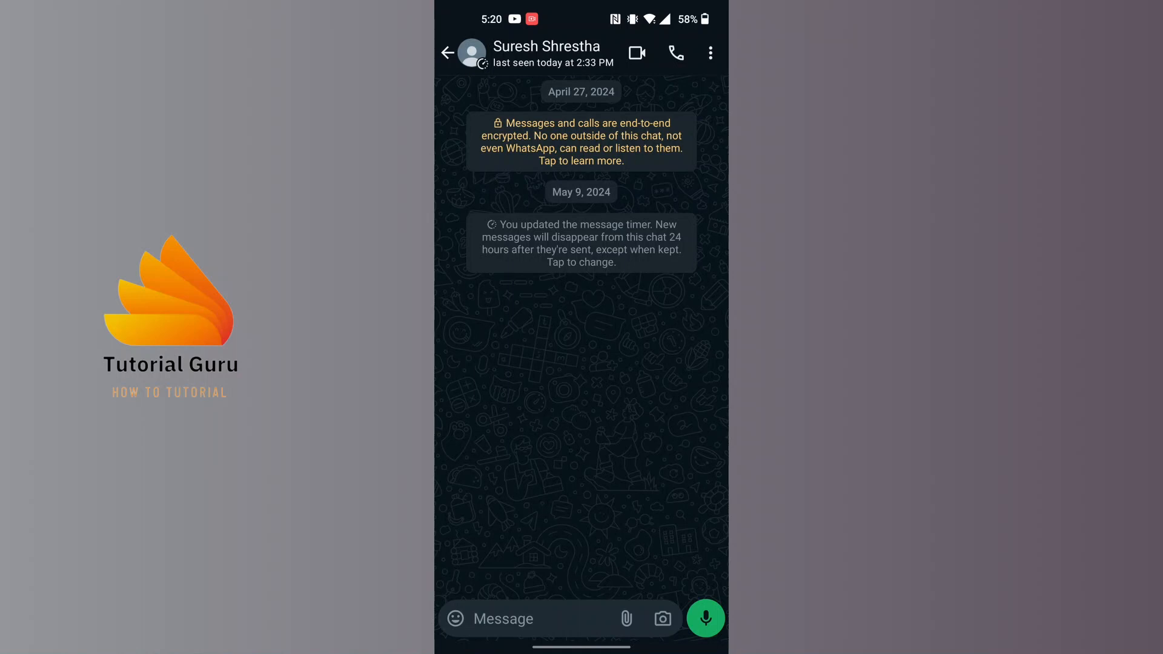
left_click(710, 53)
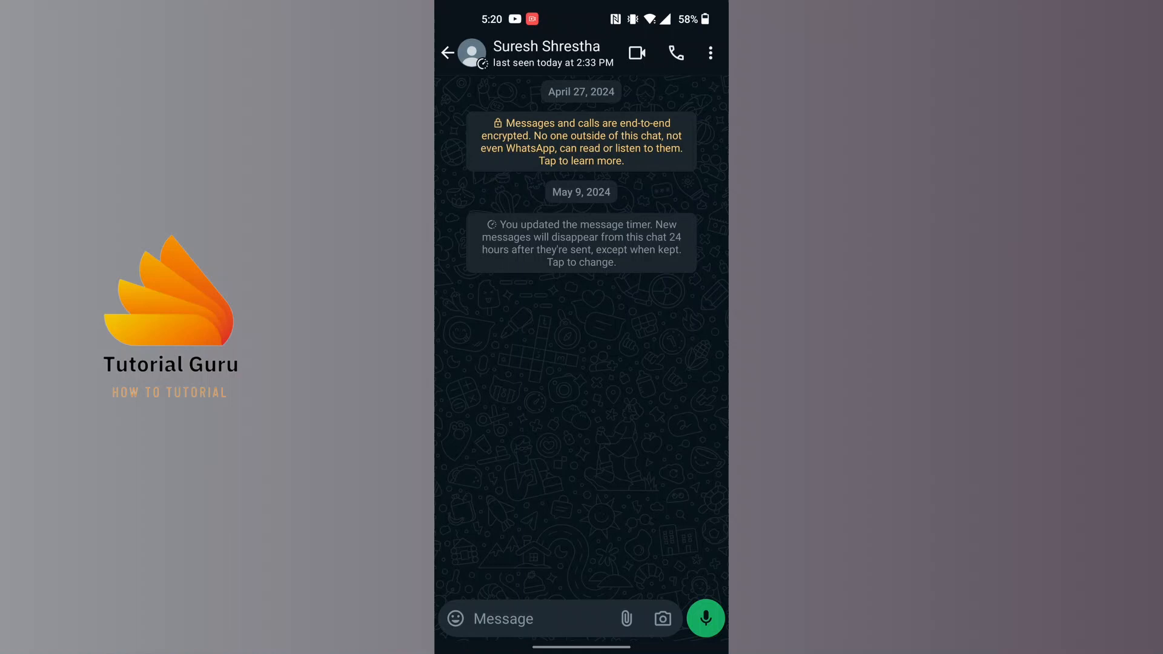
left_click(638, 52)
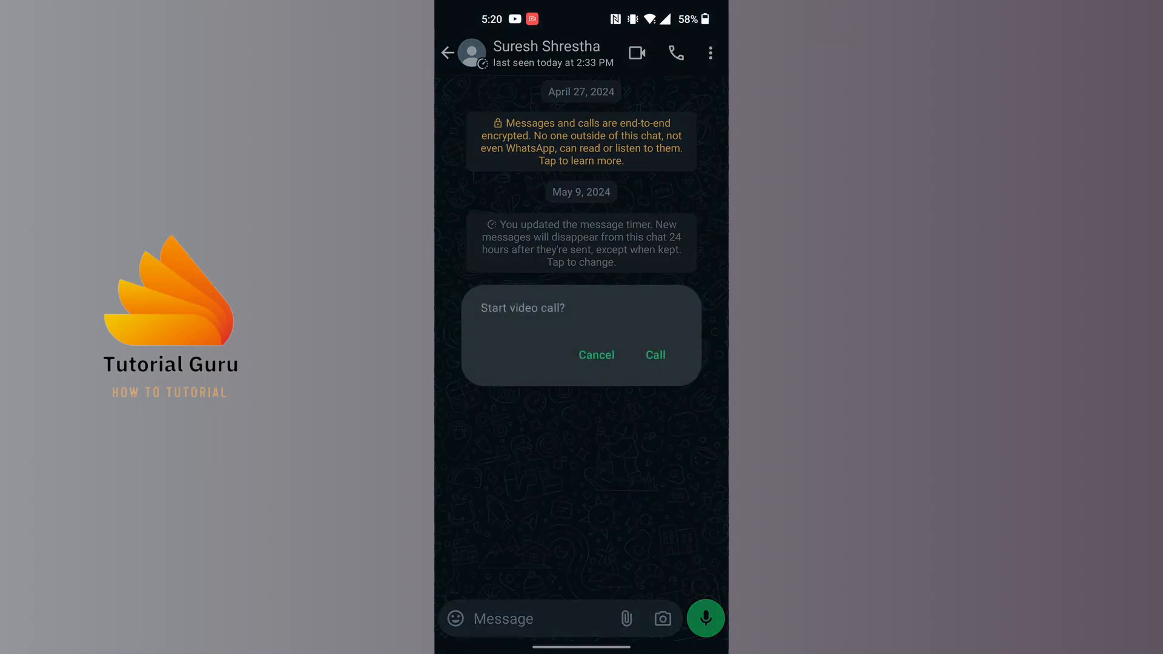
left_click(656, 355)
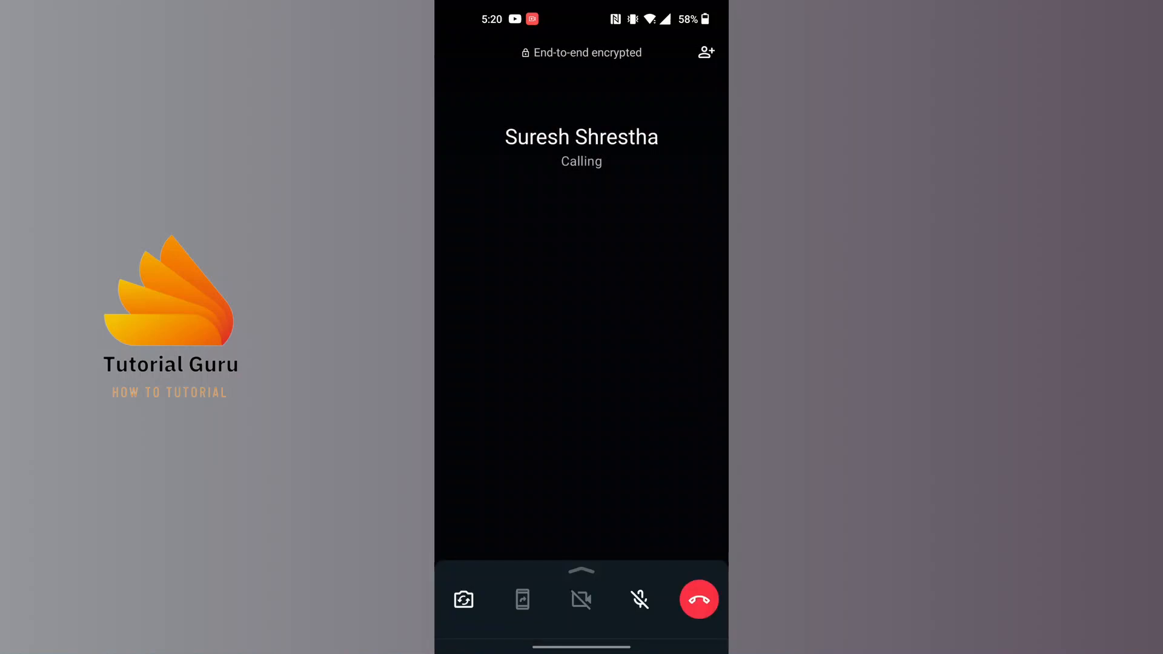
left_click(699, 598)
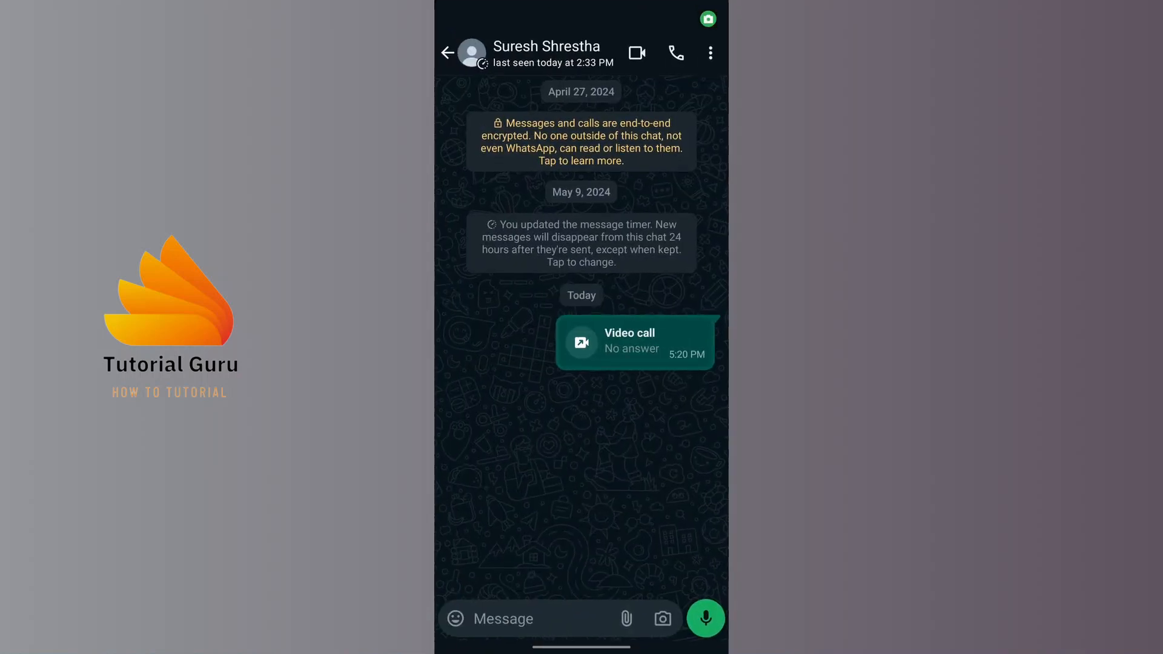